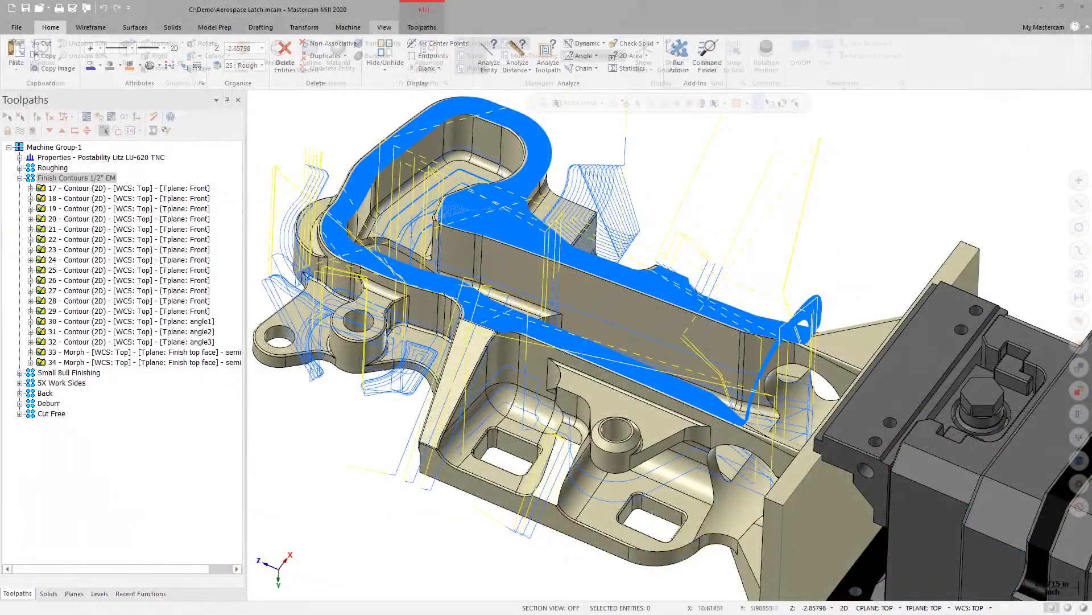
Step: Show the View display settings, then expand the Toolpaths Milling gallery of toolpath types
click(384, 26)
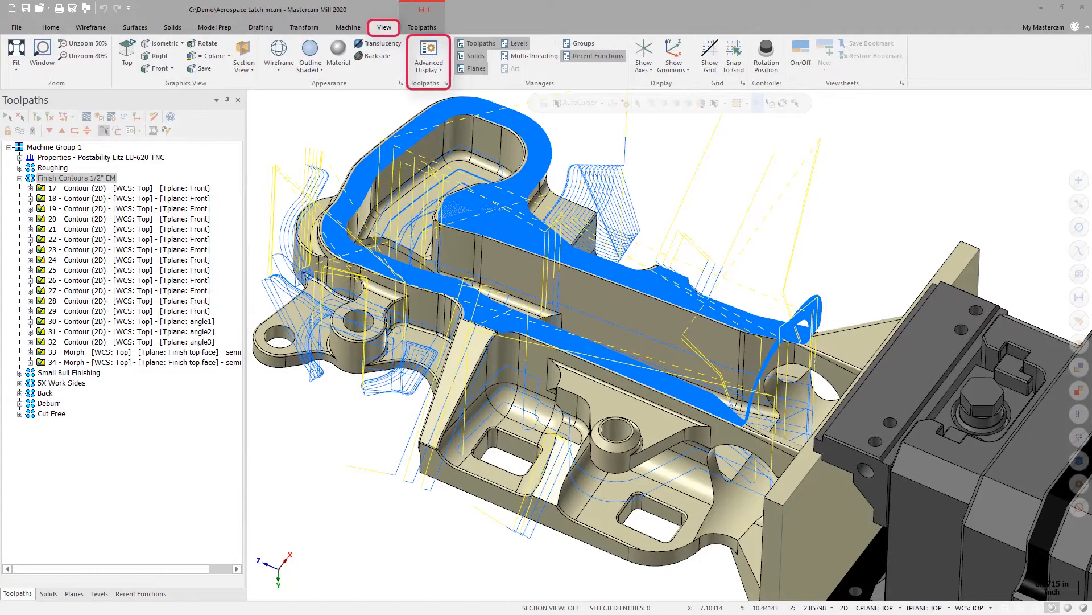
click(421, 27)
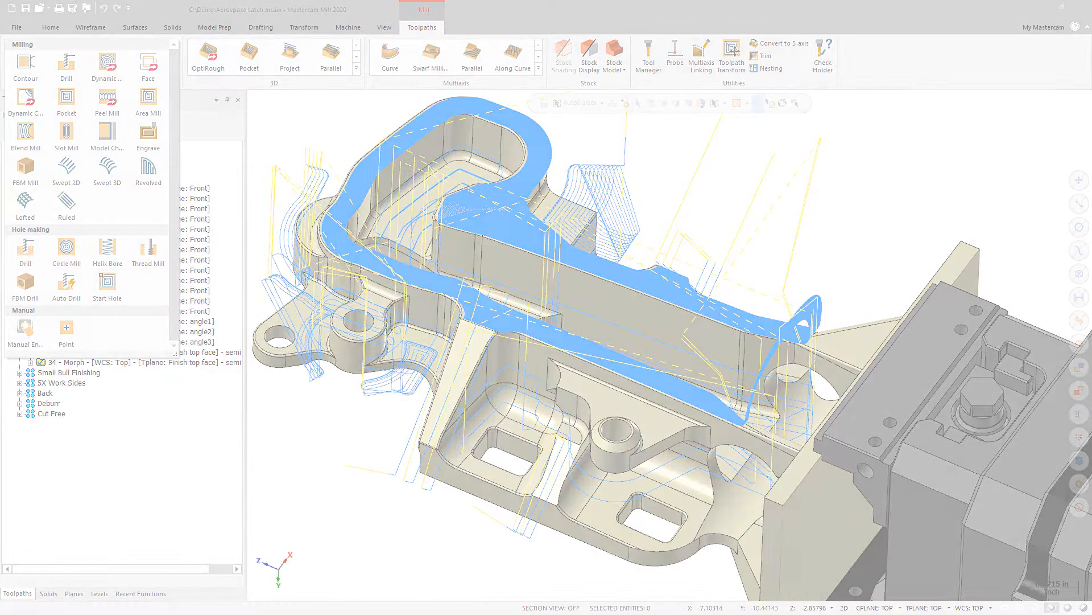
Step: Open the 2D Contour toolpath parameters to its Multi Passes page (spring passes 0)
click(66, 247)
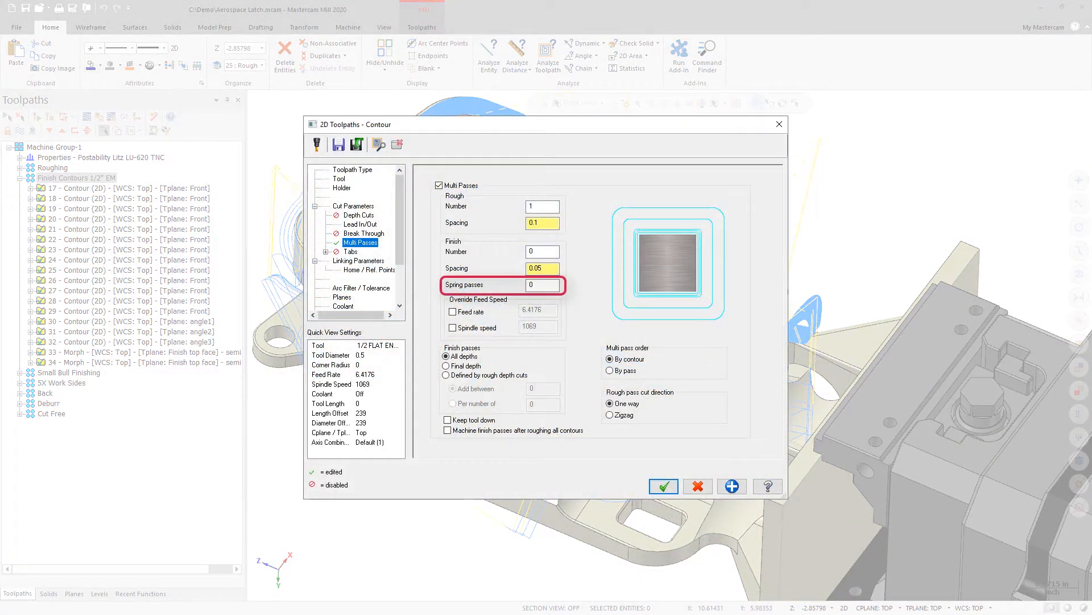
Step: Close the Contour dialog and re-list milling types like Contour, Pocket, Model Chamfer
click(360, 223)
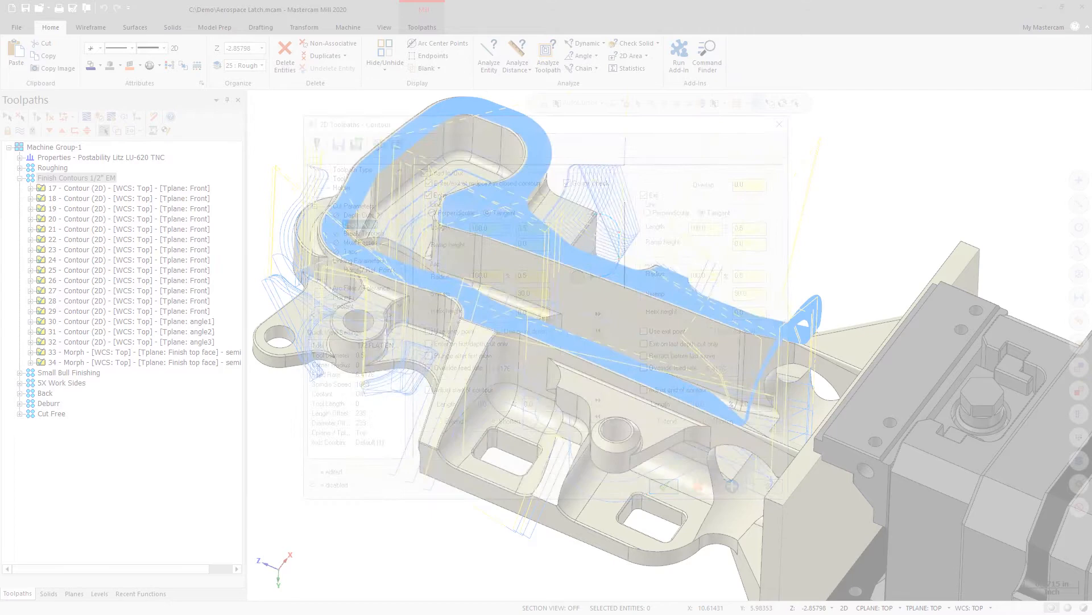
click(779, 125)
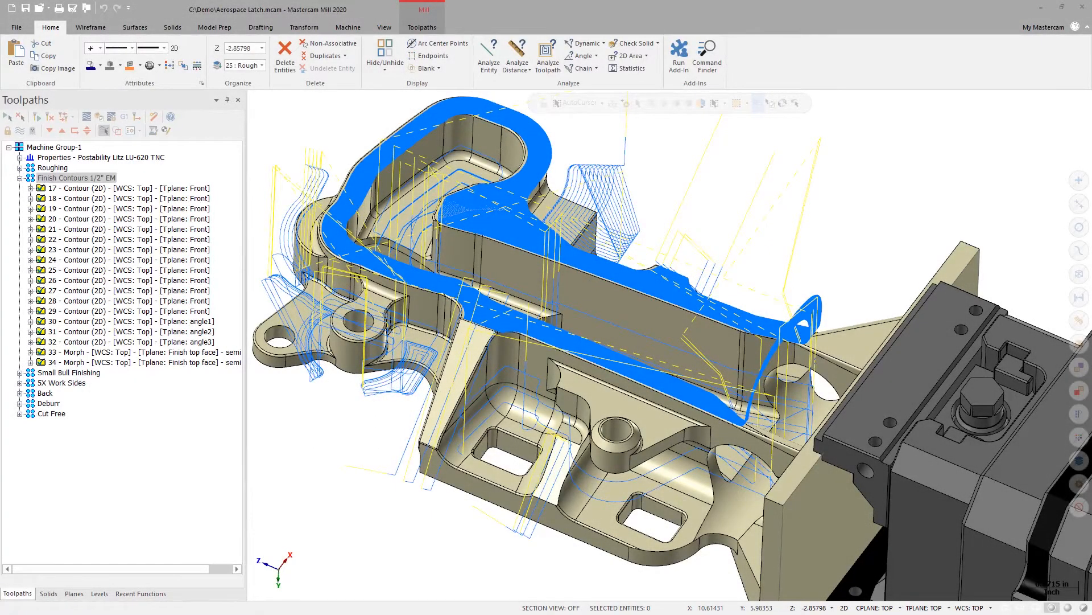
click(422, 27)
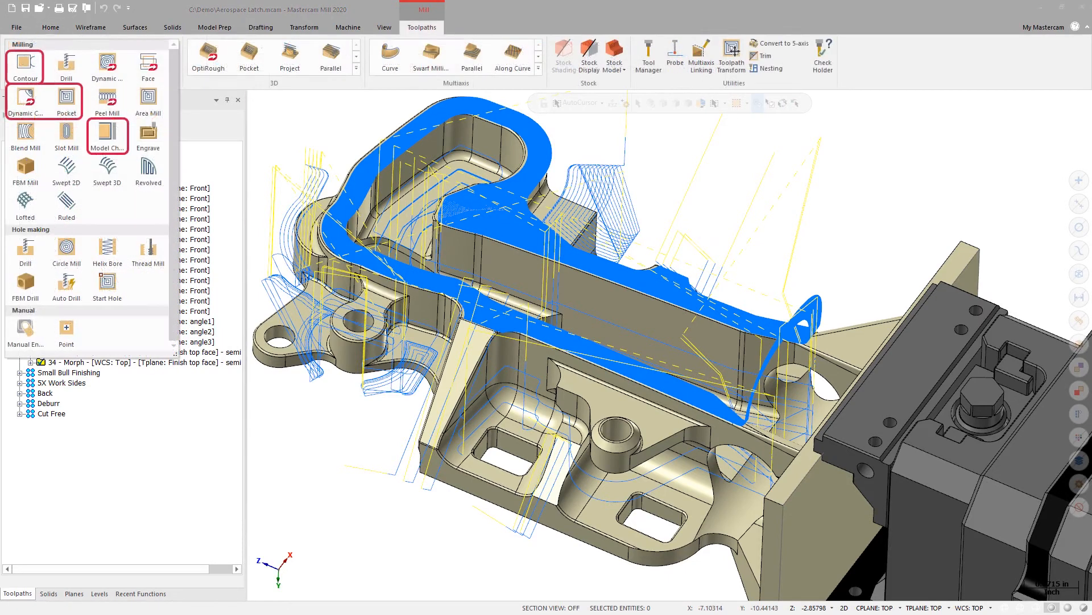